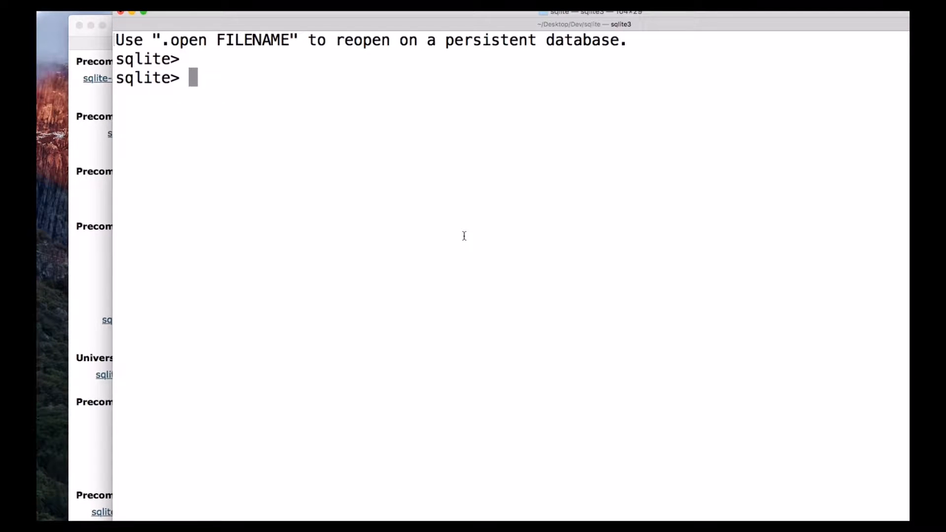
Step: Enter null, integer, real and text on continuation lines, then begin typing blob
type("null")
type("int")
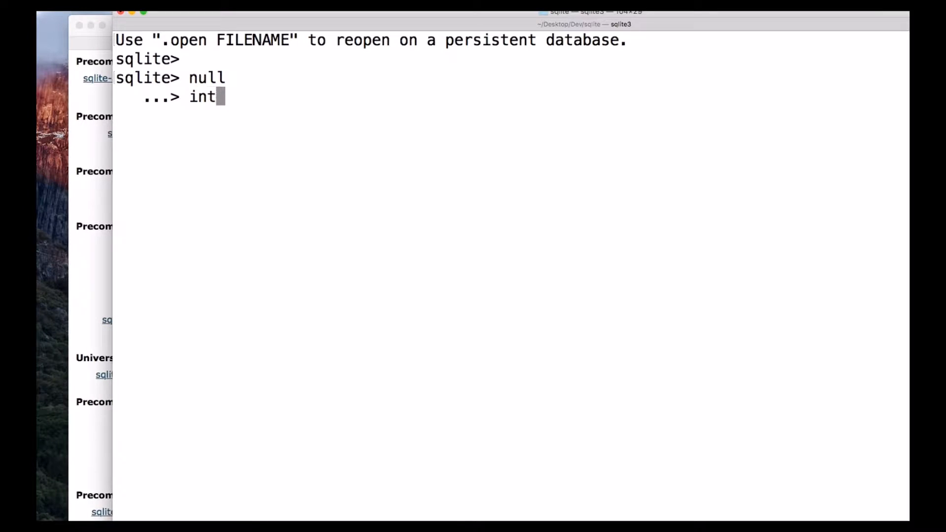
type("eger")
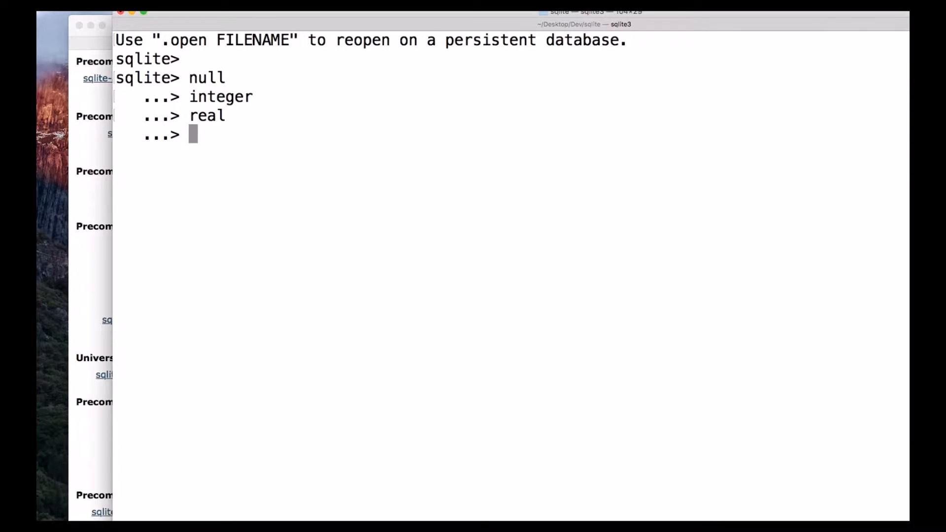
type("text")
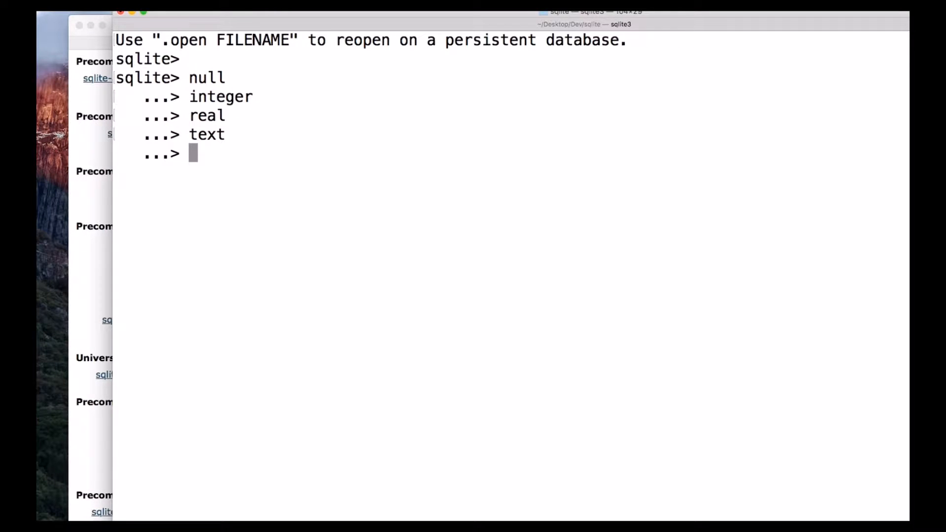
type("blob")
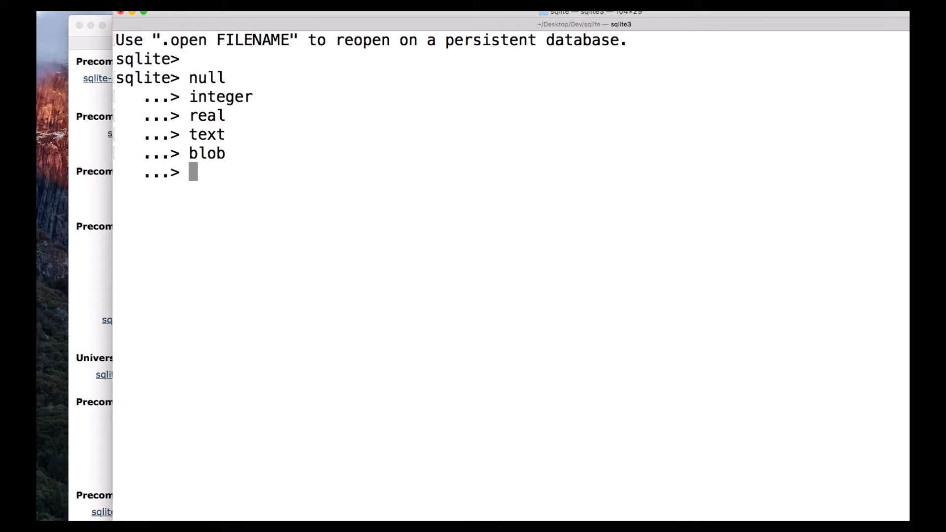
Step: Add empty continuation lines after blob, leaving the input unfinished
key("enter")
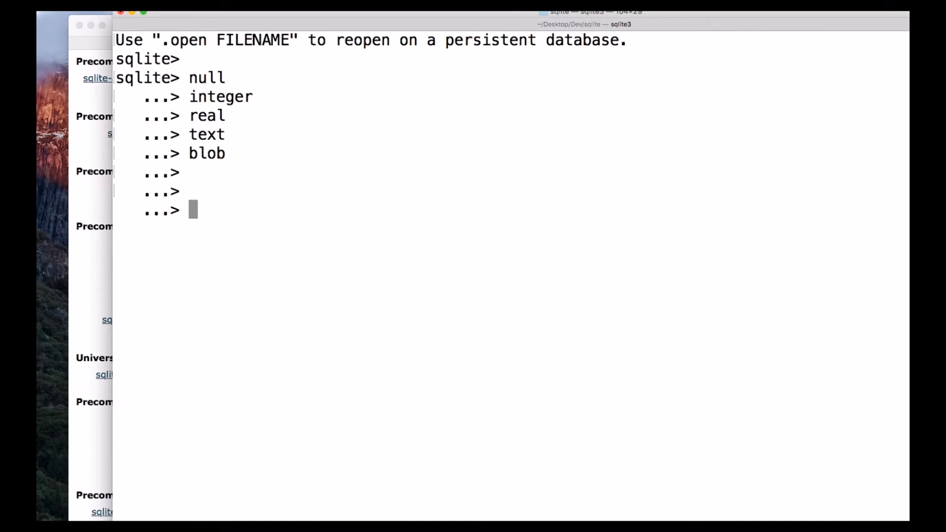